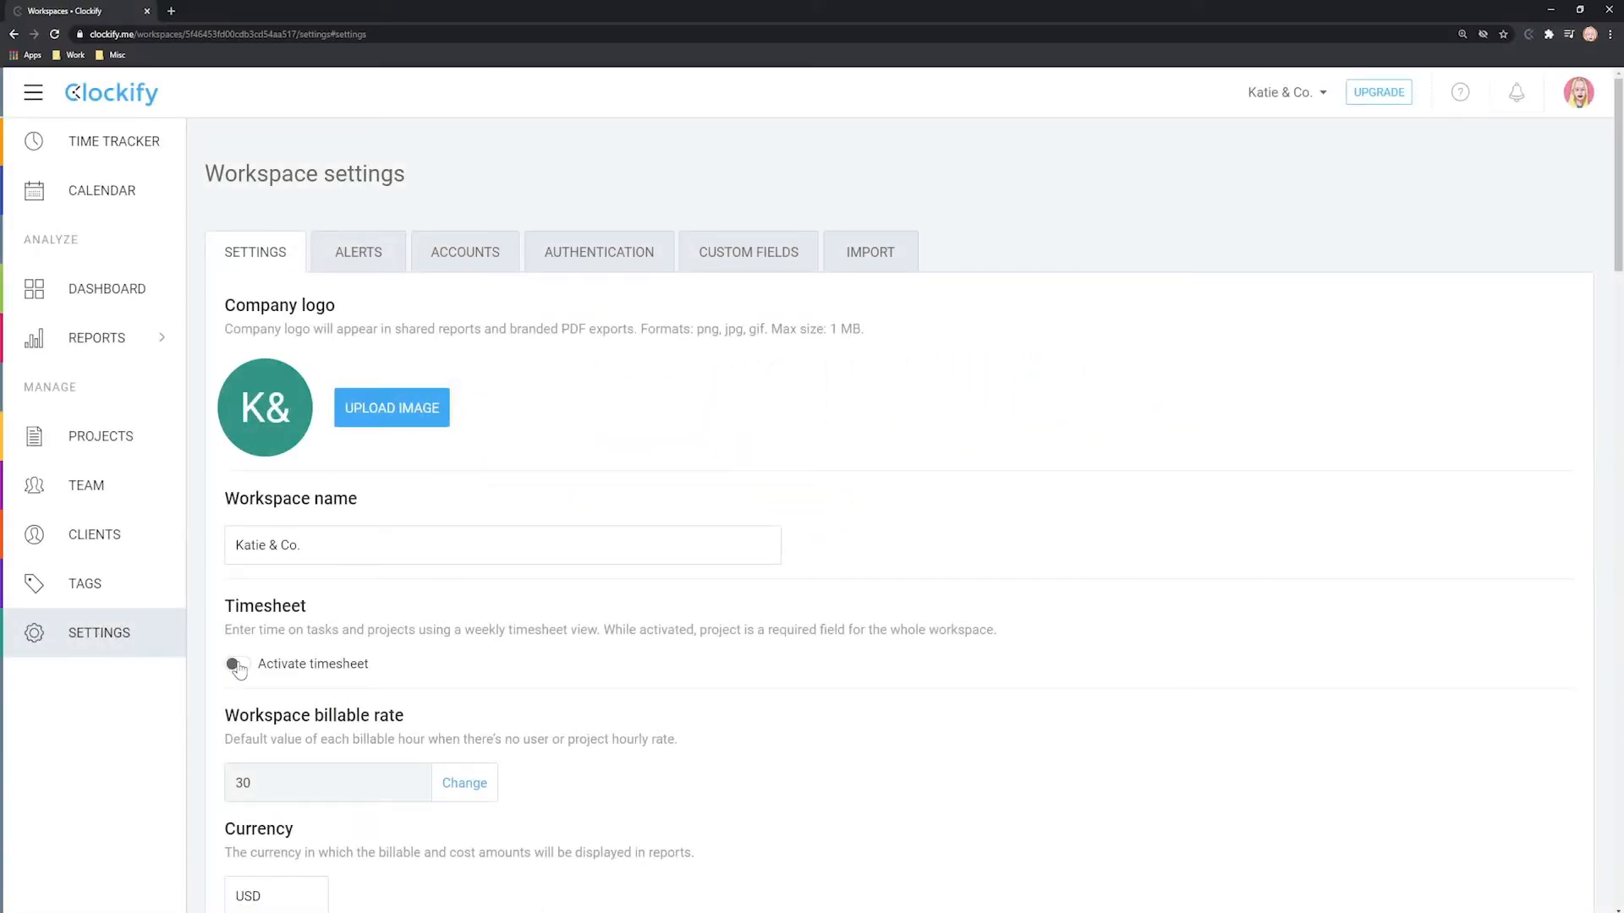
Activate the workspace timesheet and show the empty Feb 8–14 weekly timesheet
left_click(235, 663)
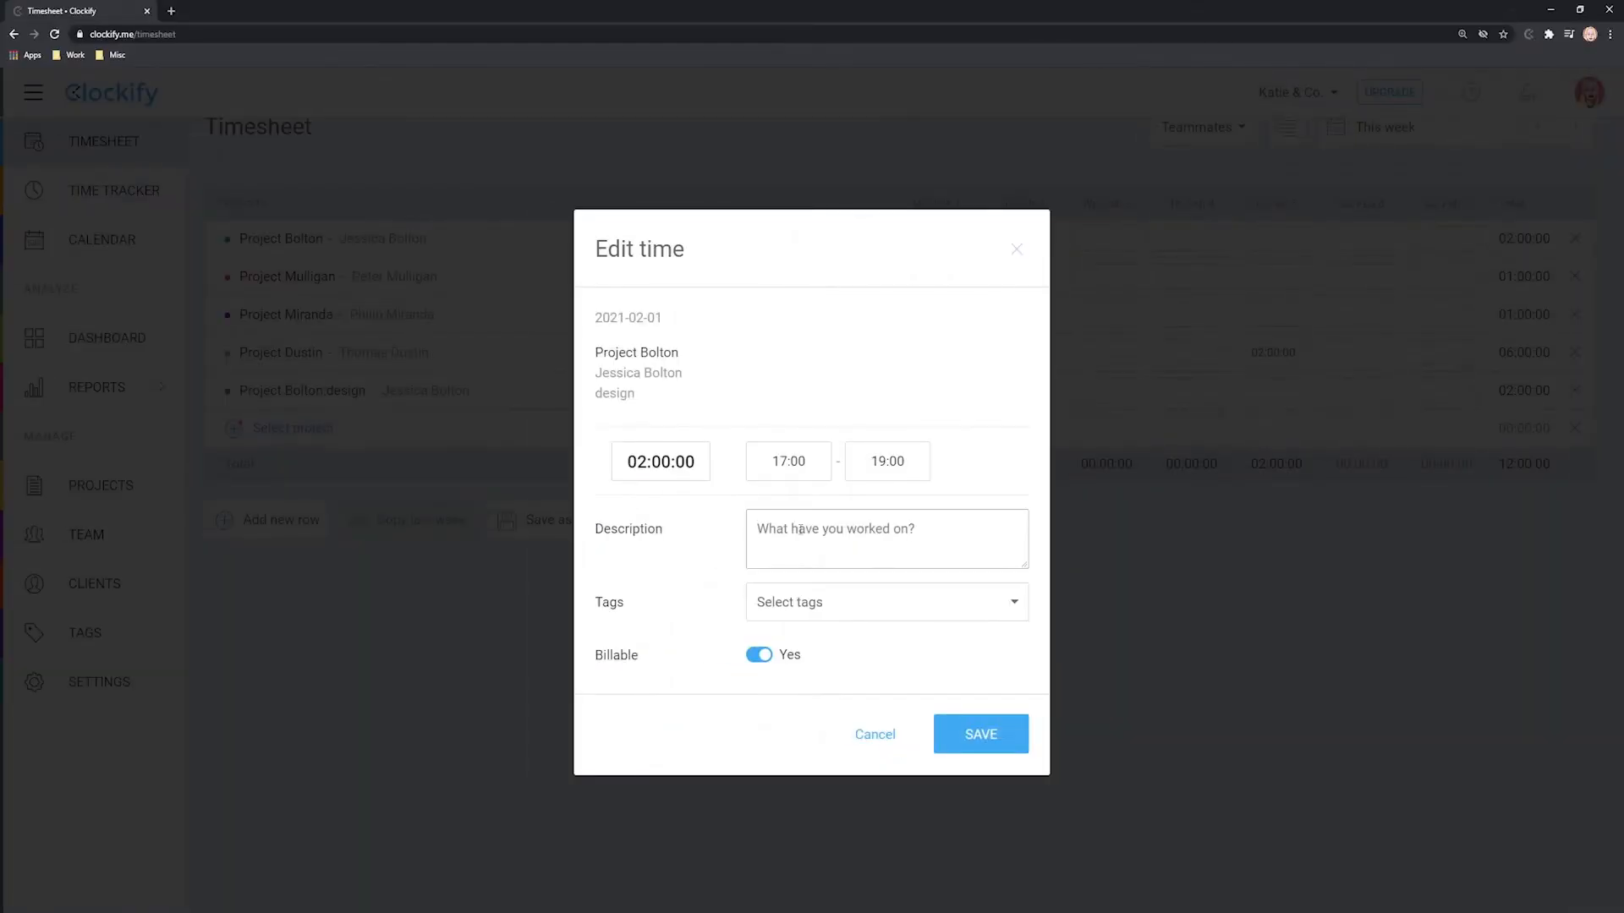
left_click(872, 733)
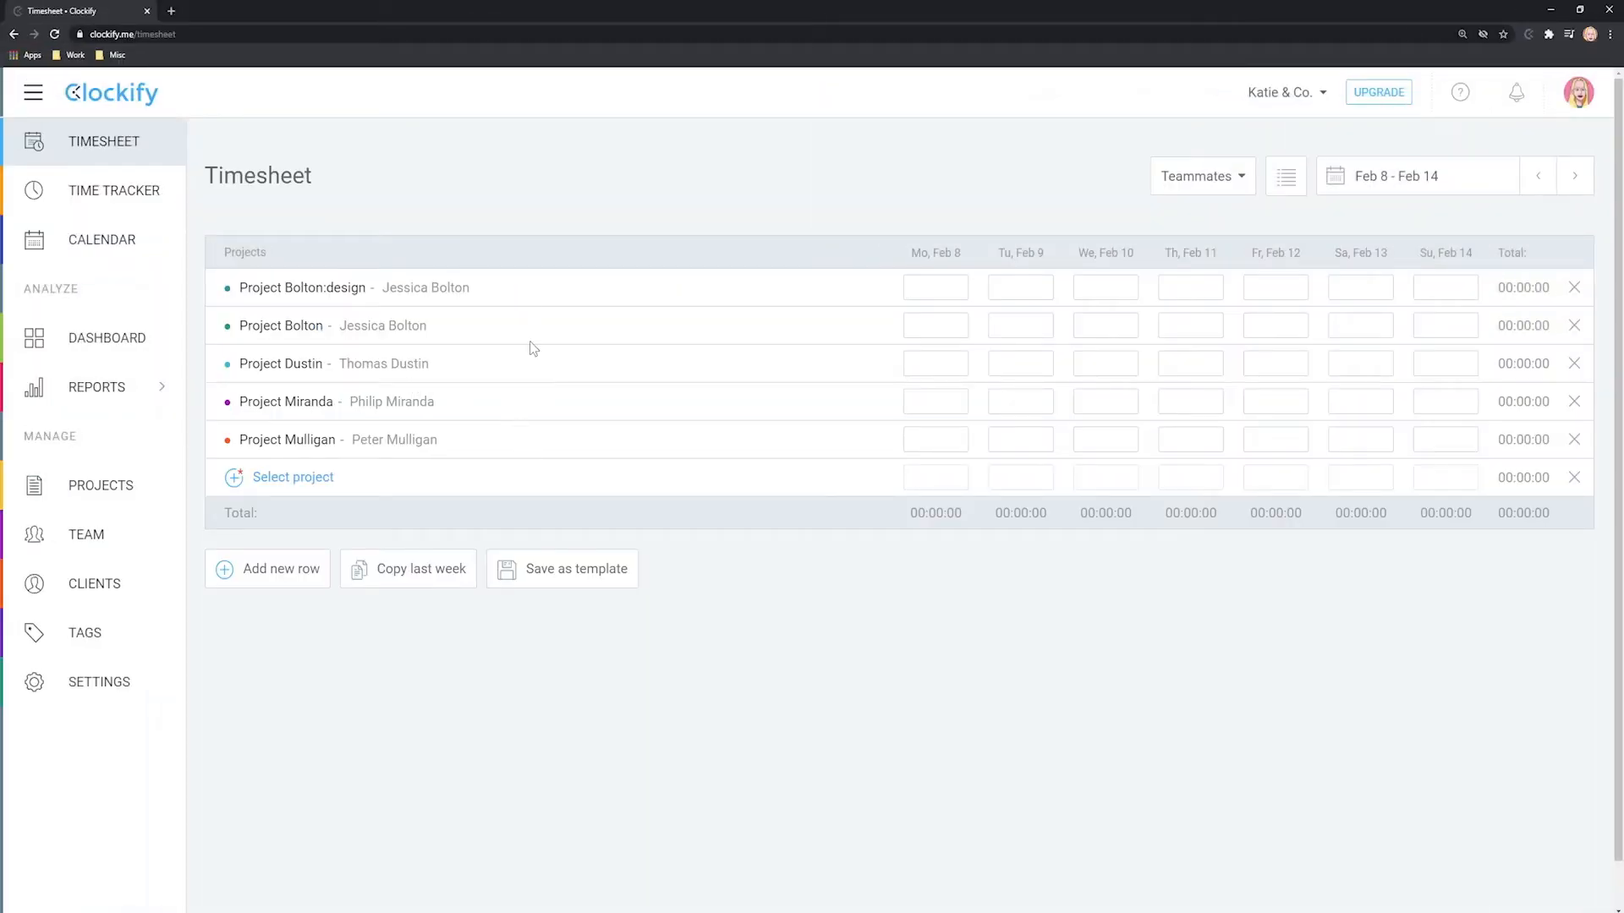
left_click(561, 568)
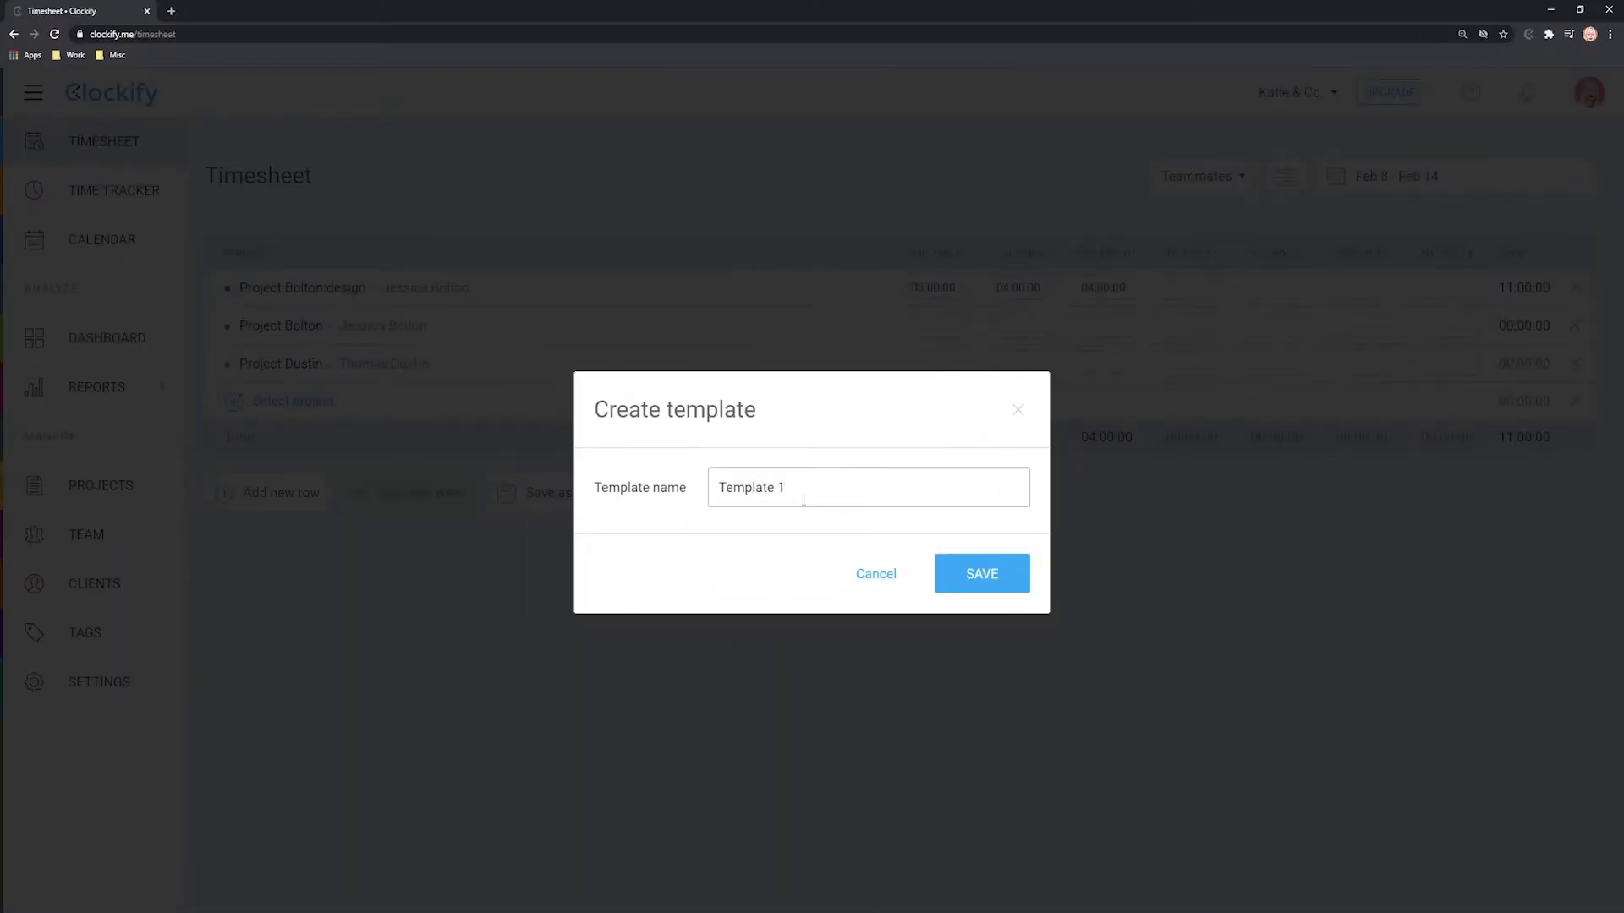
left_click(981, 573)
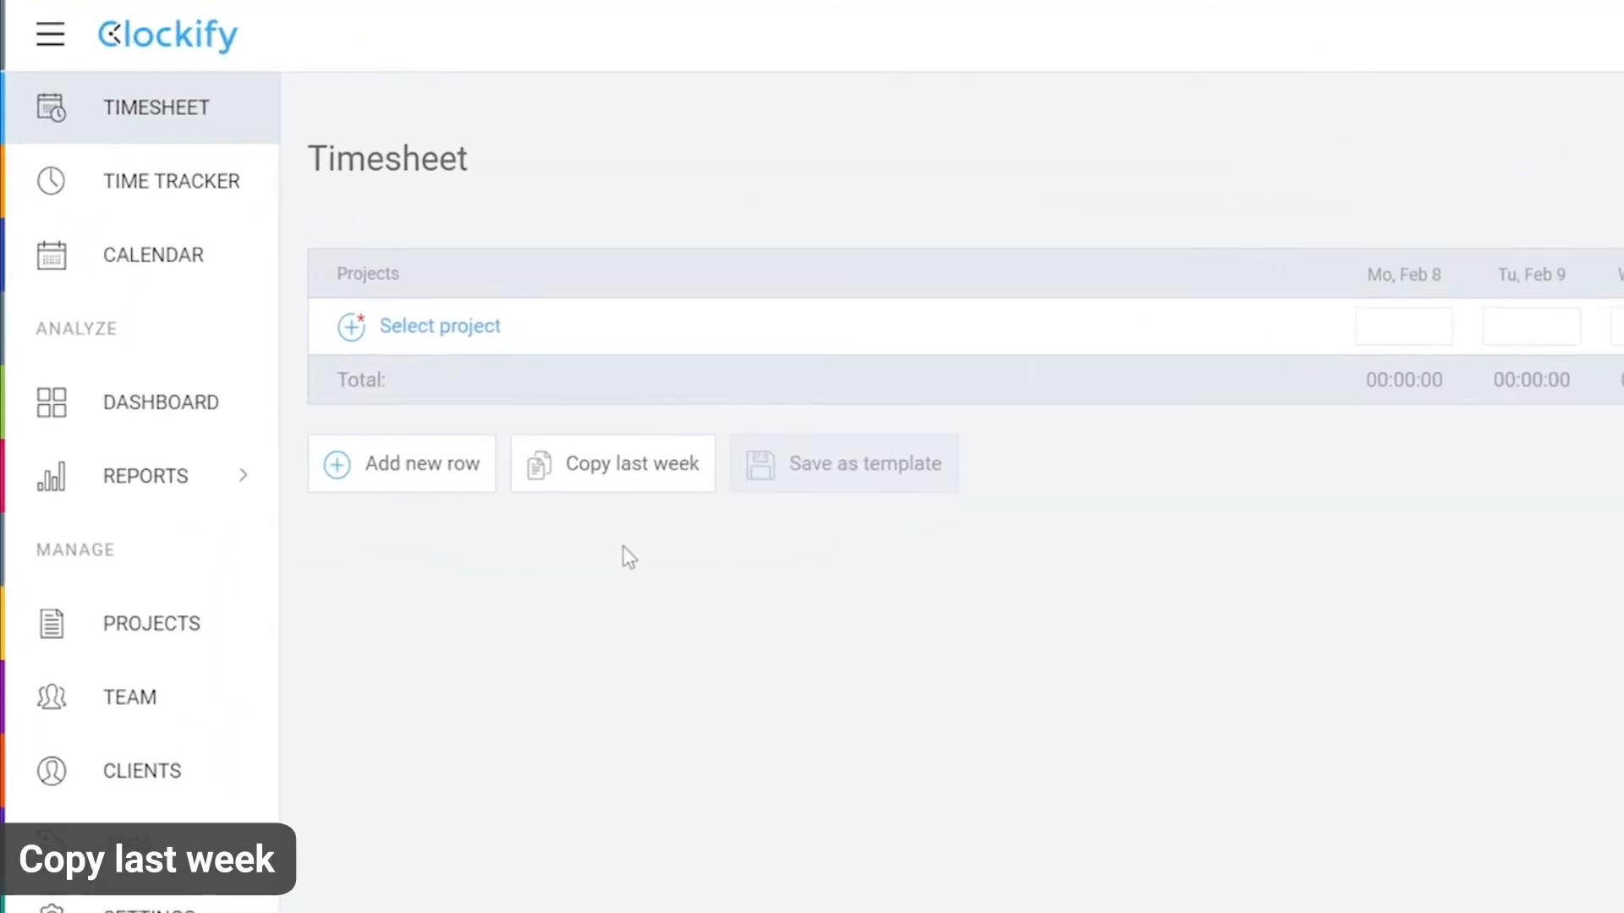
Copy last week's rows and log 3, 4 and 4 hours Mon–Wed on Bolton:design
left_click(613, 463)
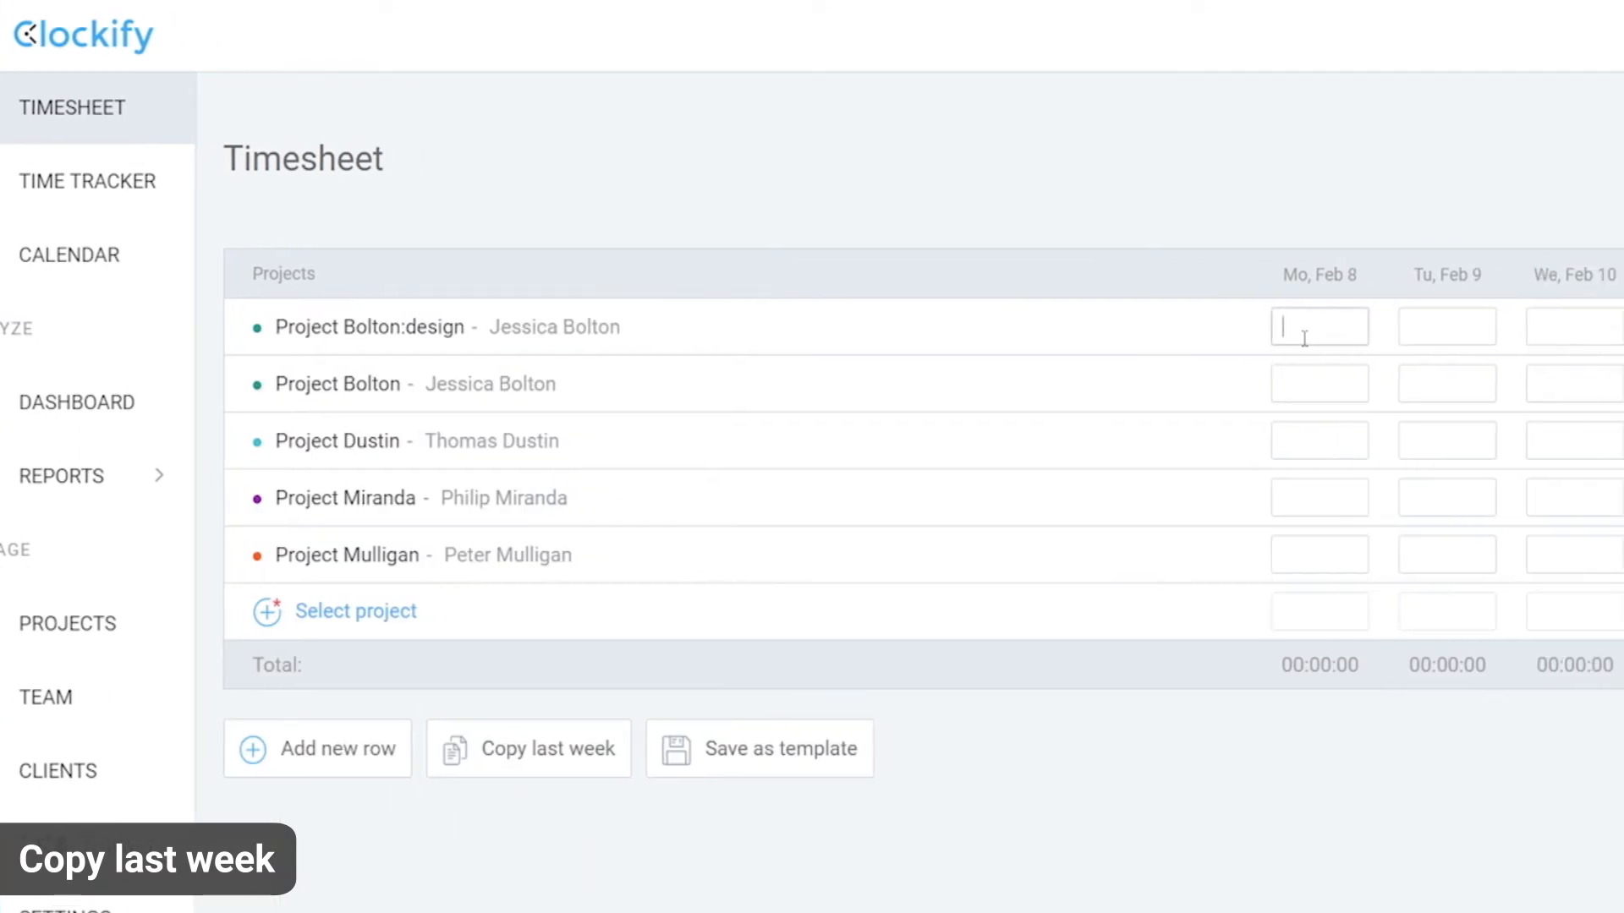
type("4")
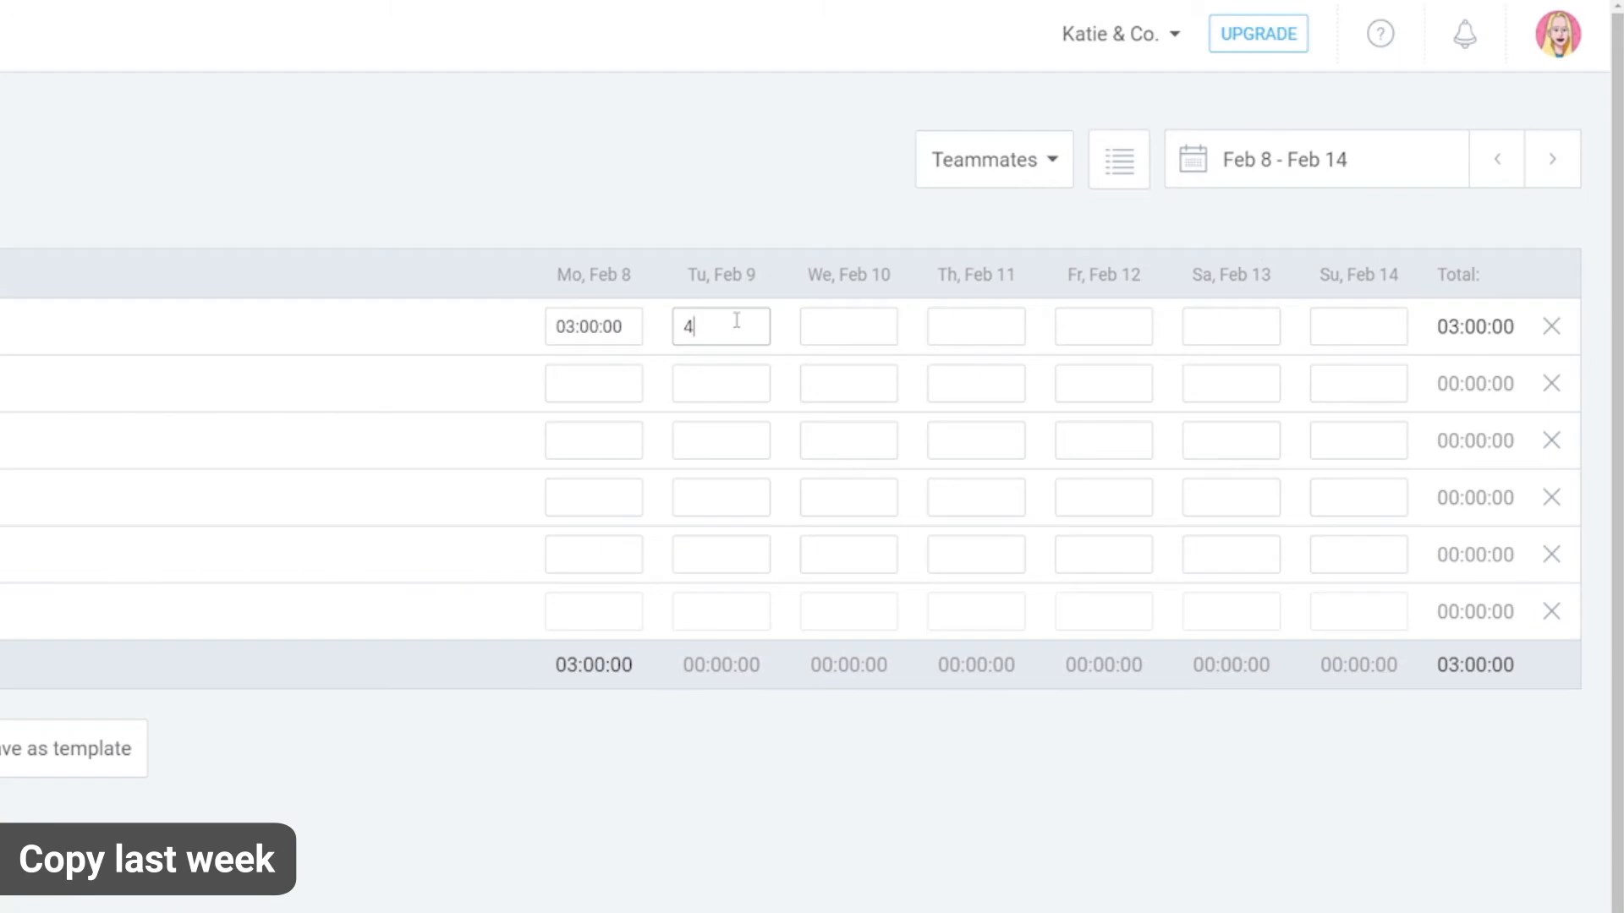
type("4h")
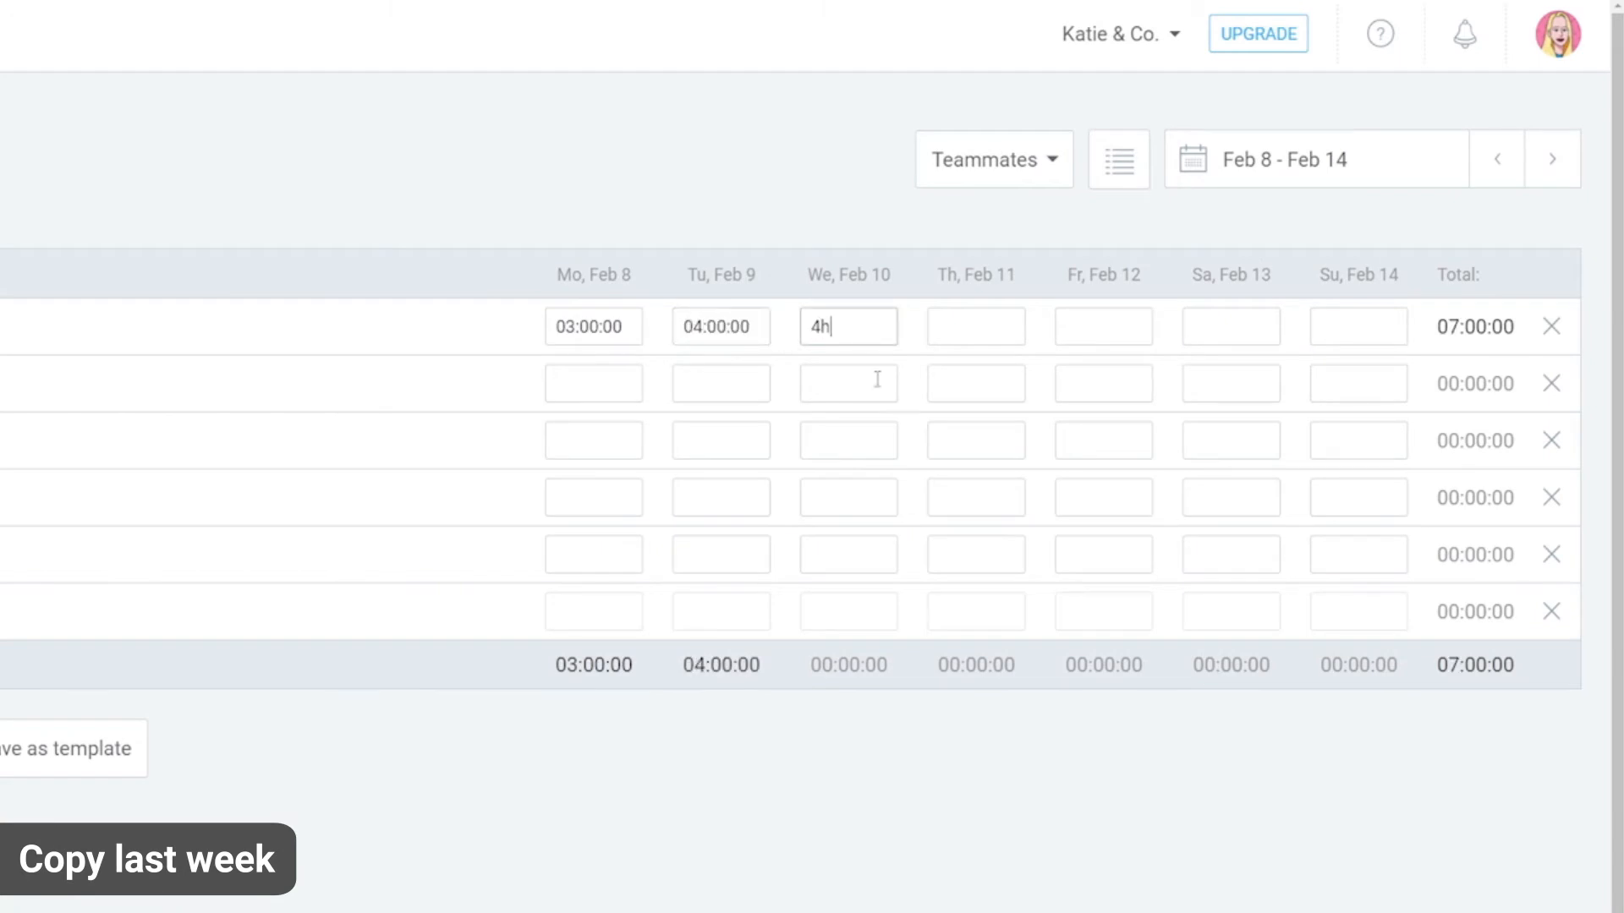
key("Enter")
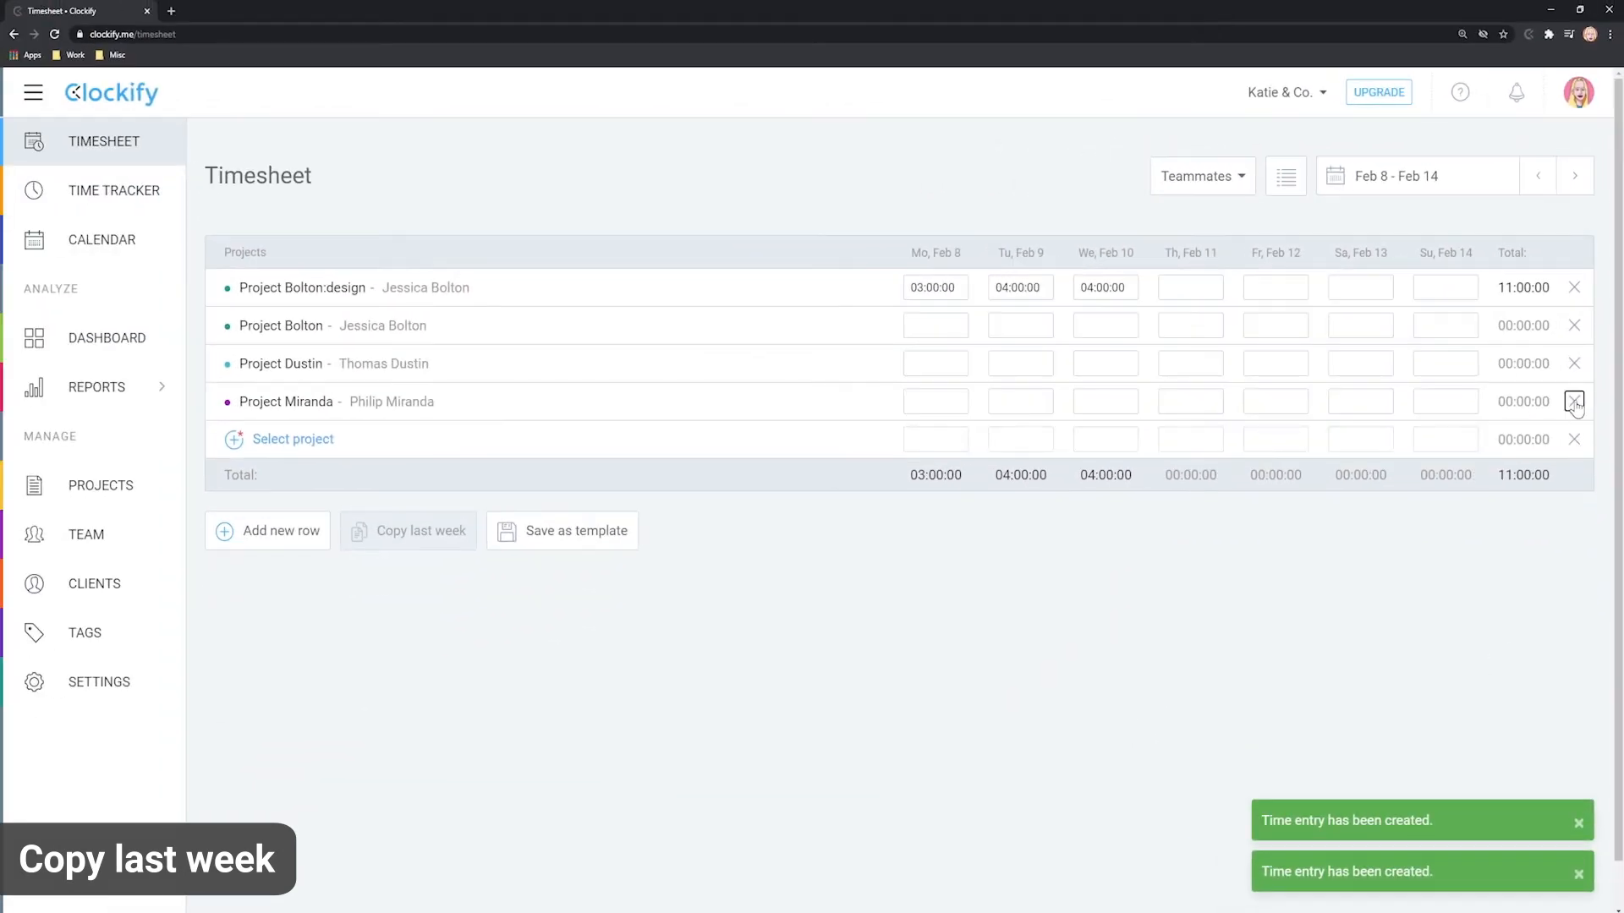
Remove Project Miranda and save the Bolton:design, Bolton and Dustin rows as Template 1
left_click(1574, 402)
type("T")
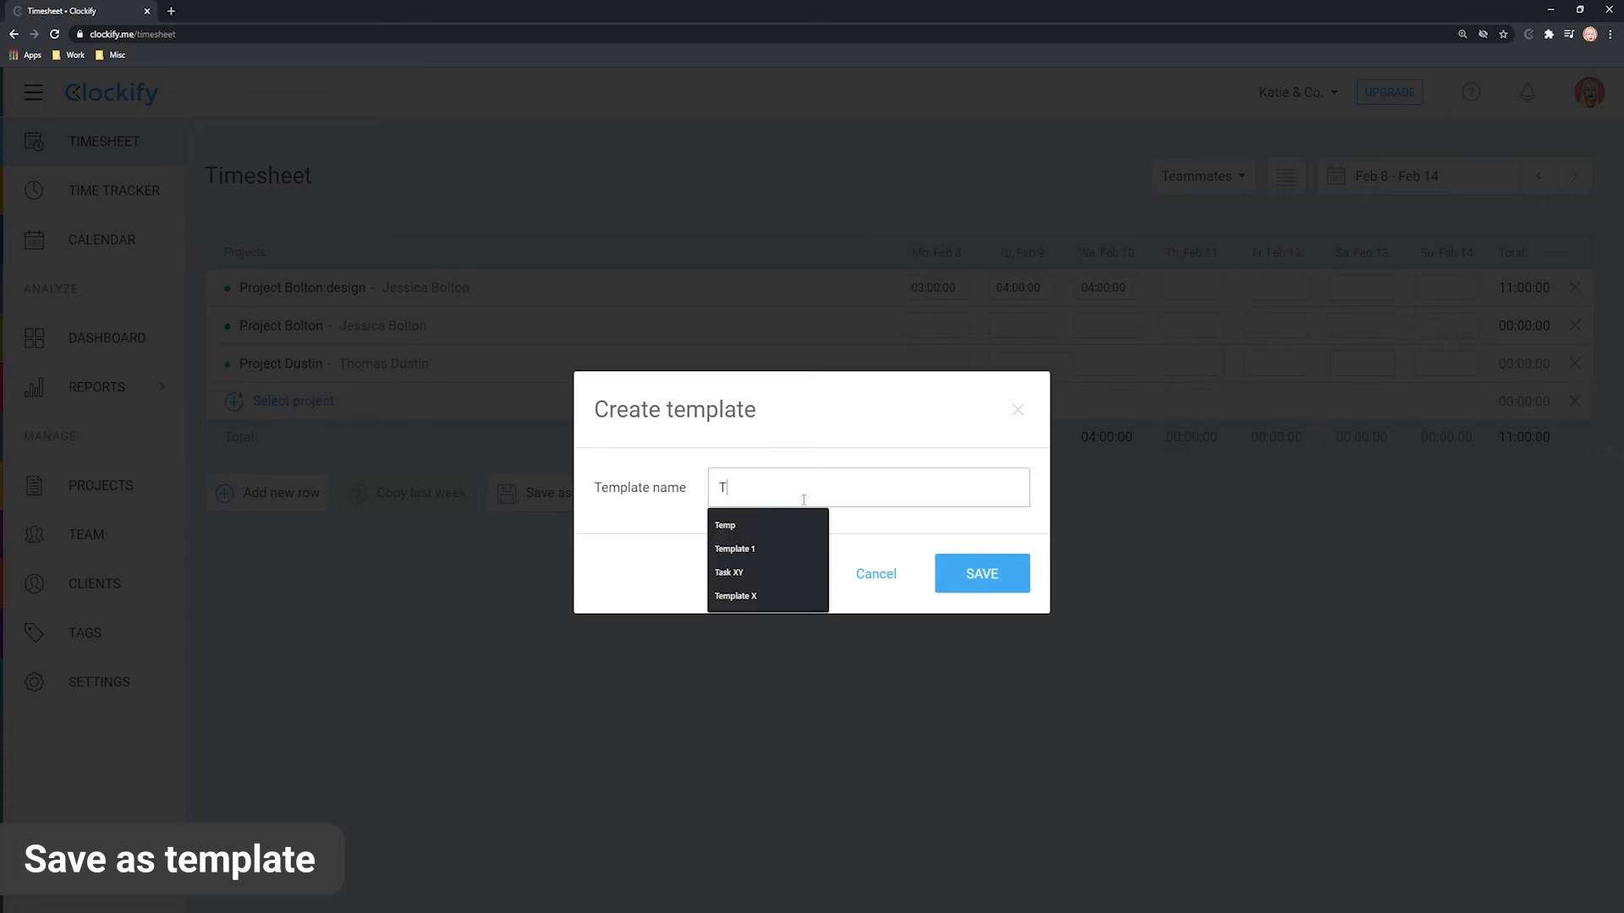
left_click(733, 548)
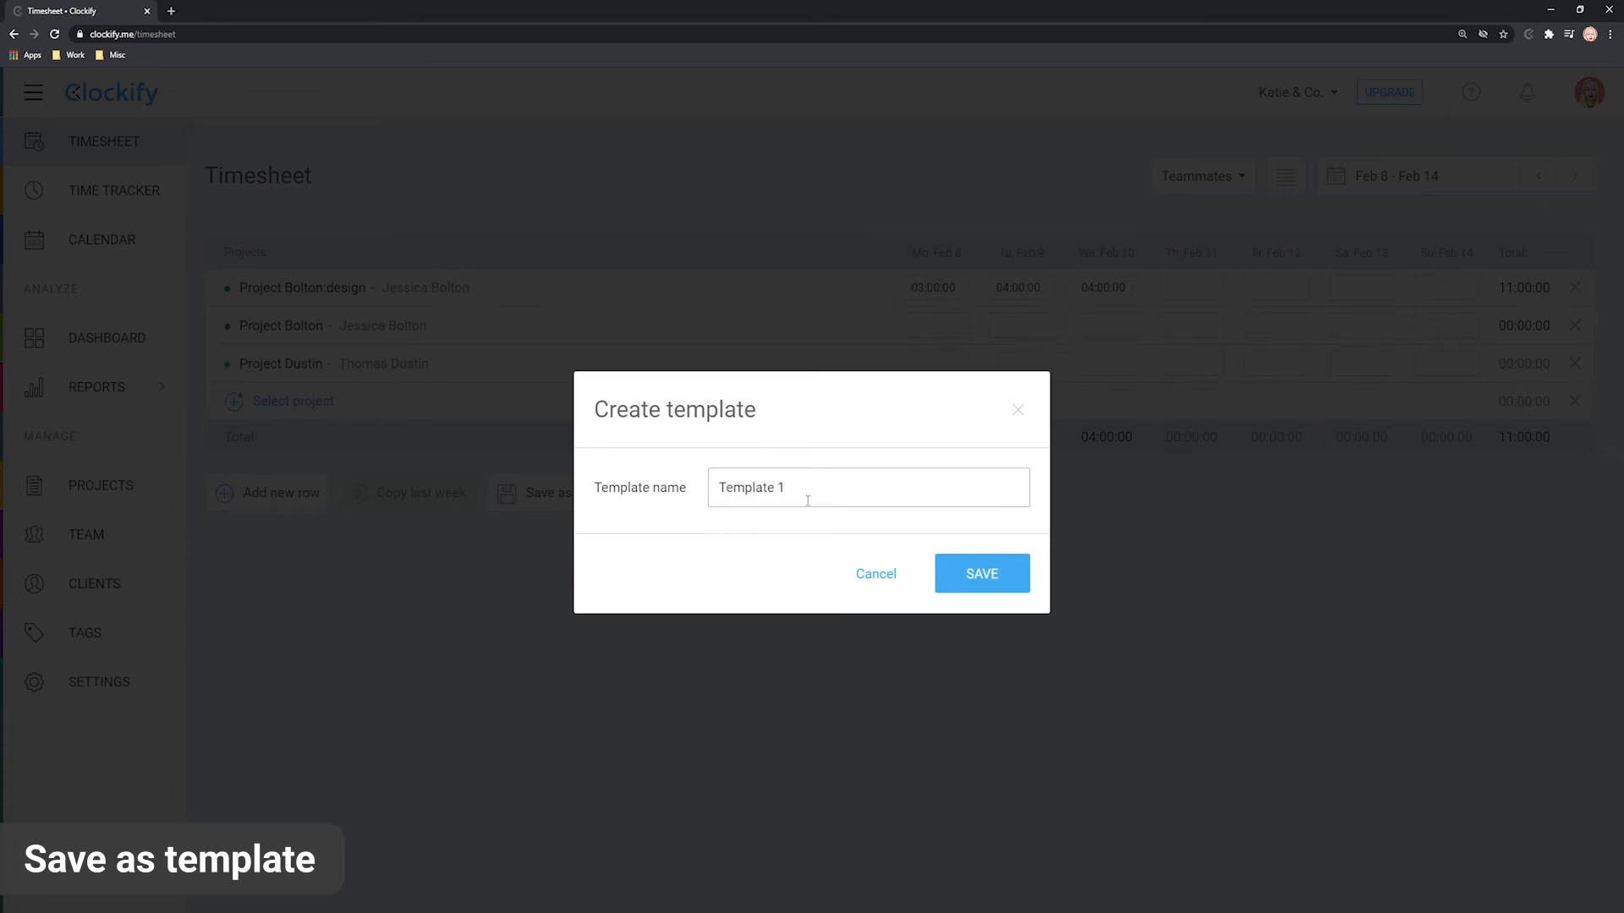
left_click(979, 574)
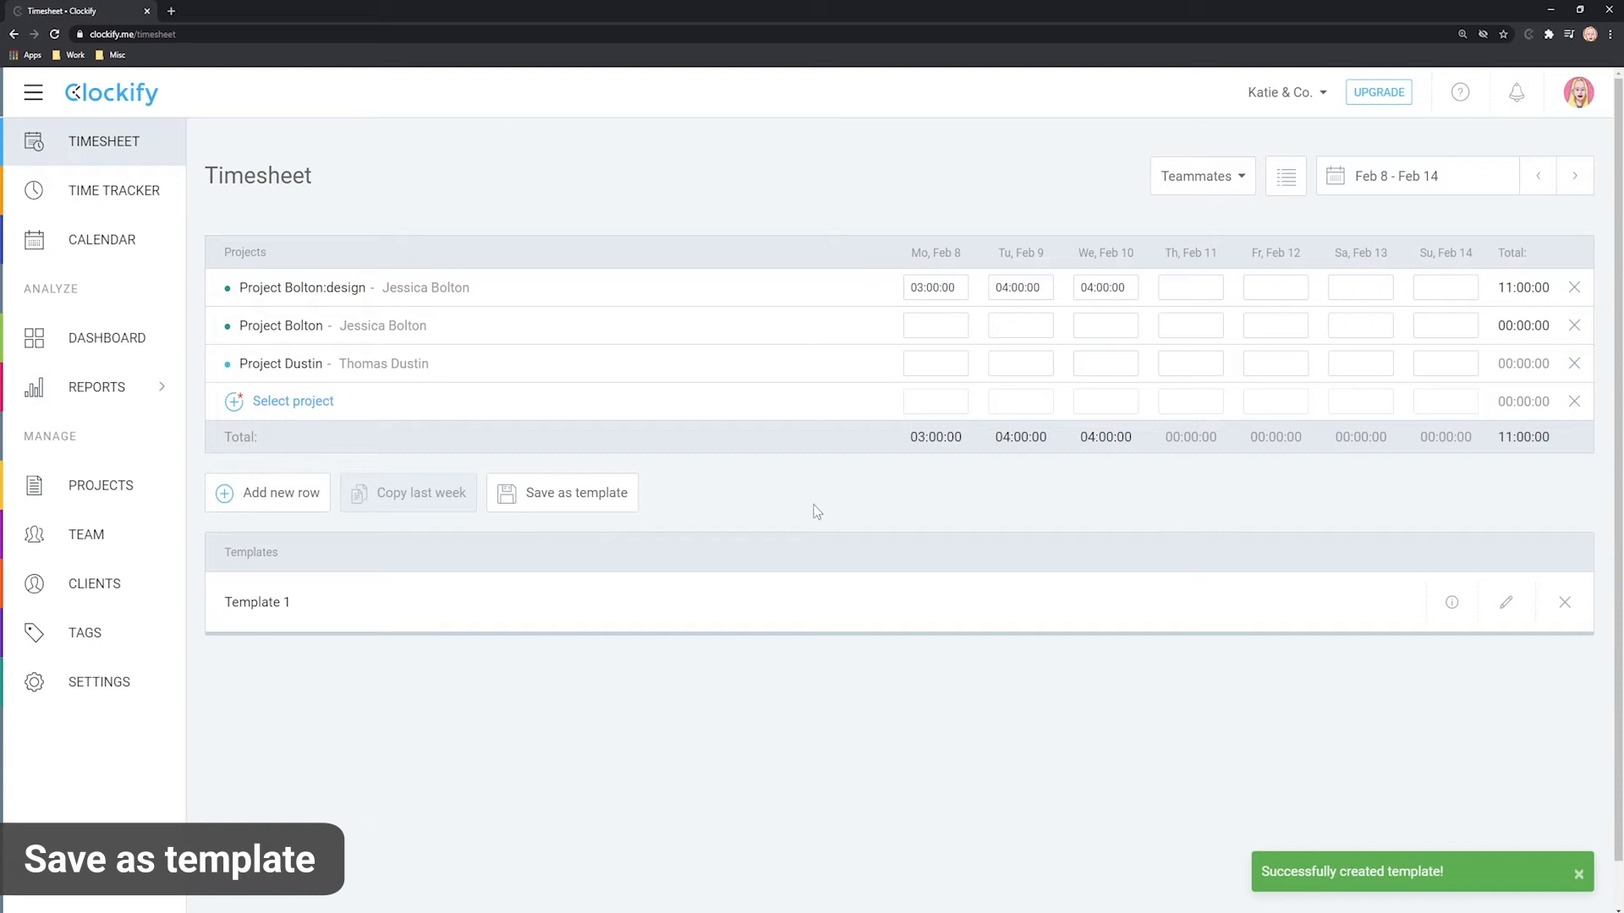
Apply Template 1 to Feb 15–21 and log 03:00:00 and 4h on Bolton:design
left_click(1574, 176)
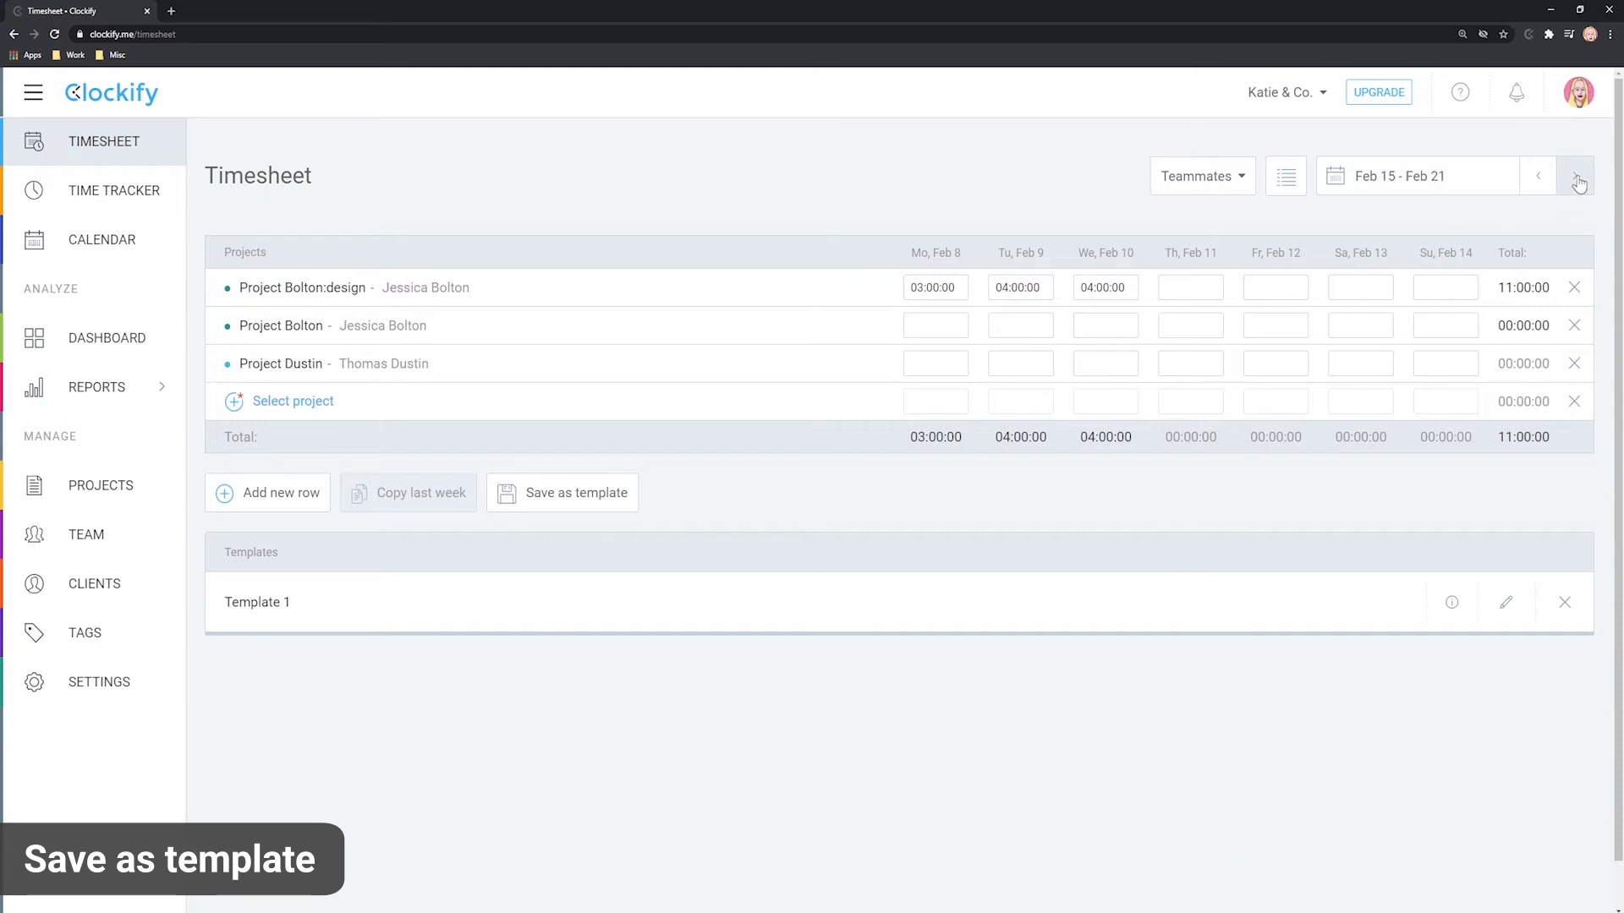
left_click(1575, 174)
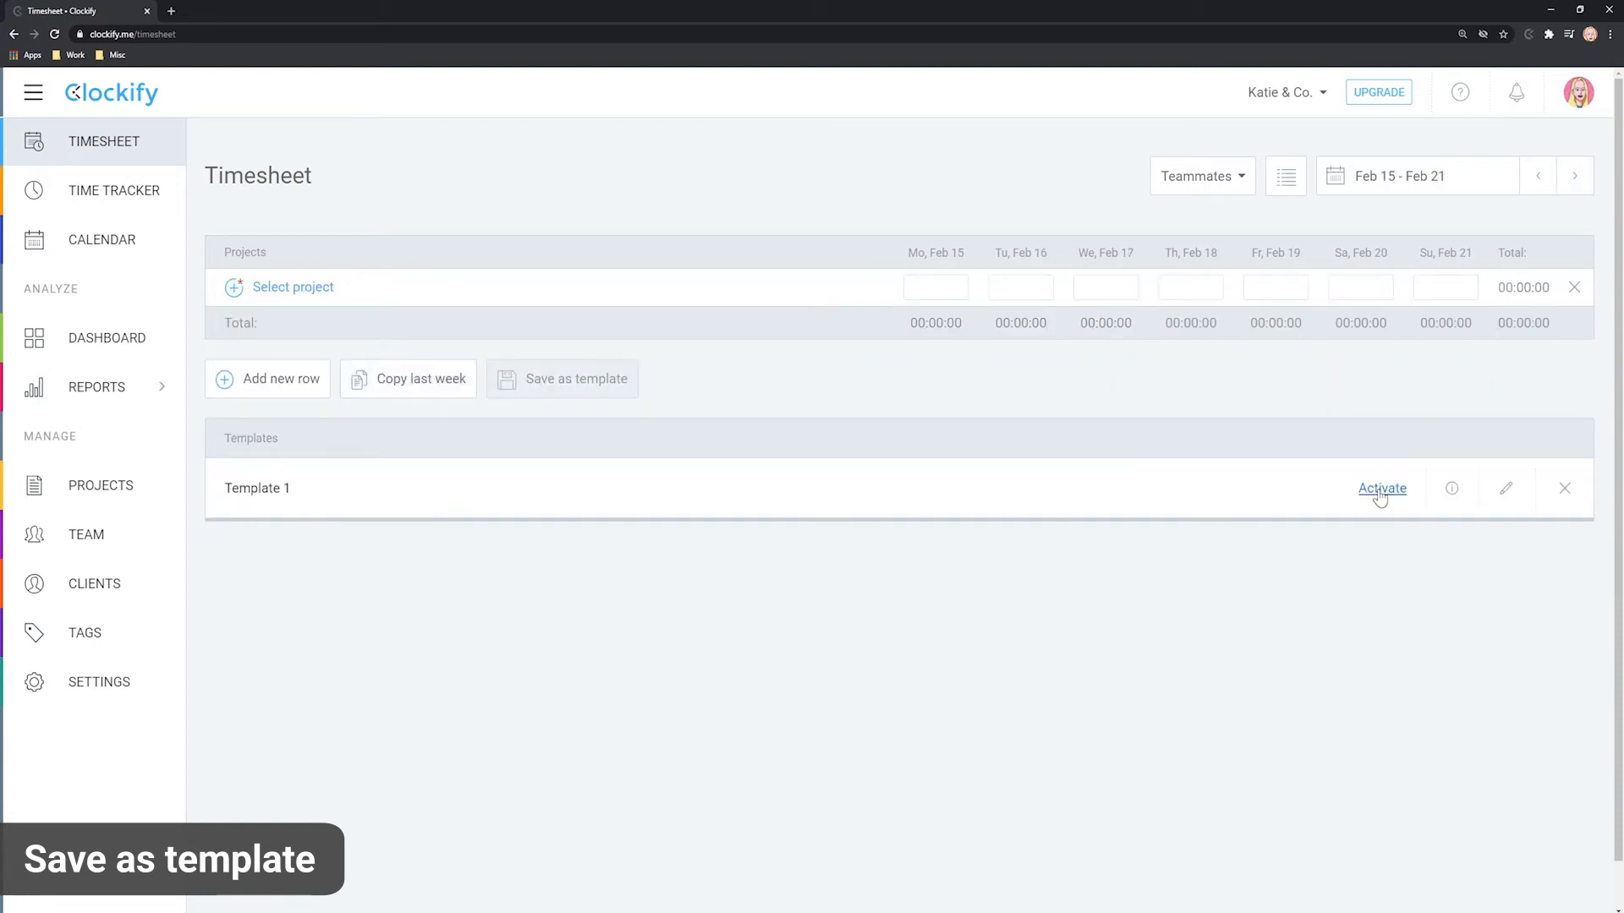
left_click(1382, 487)
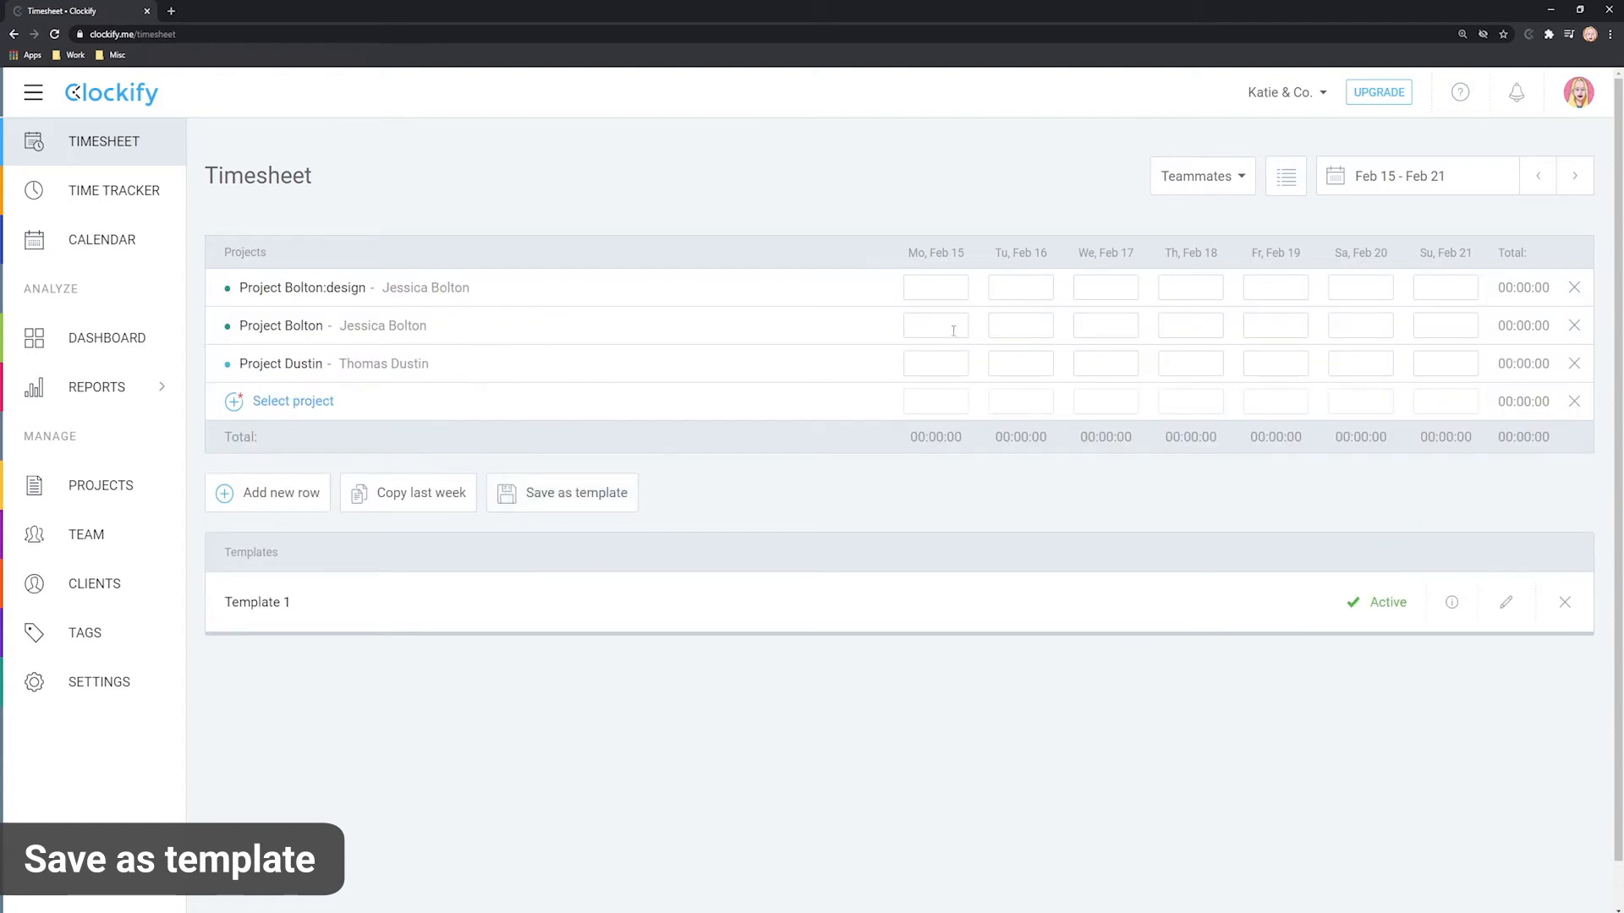
type("03:00:00")
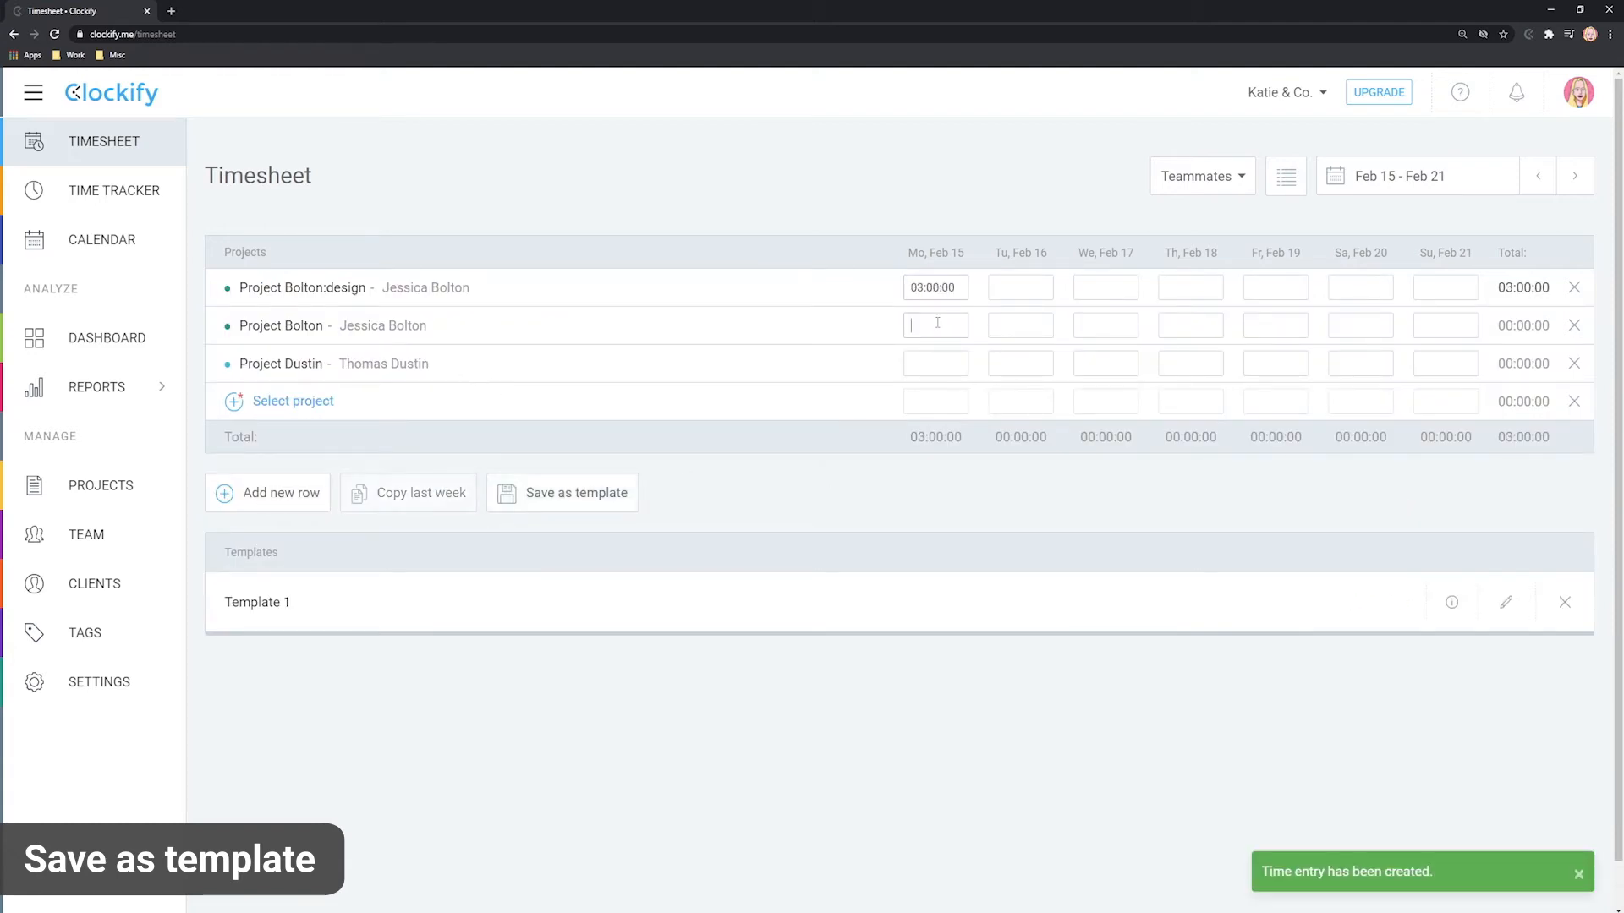
type("4h")
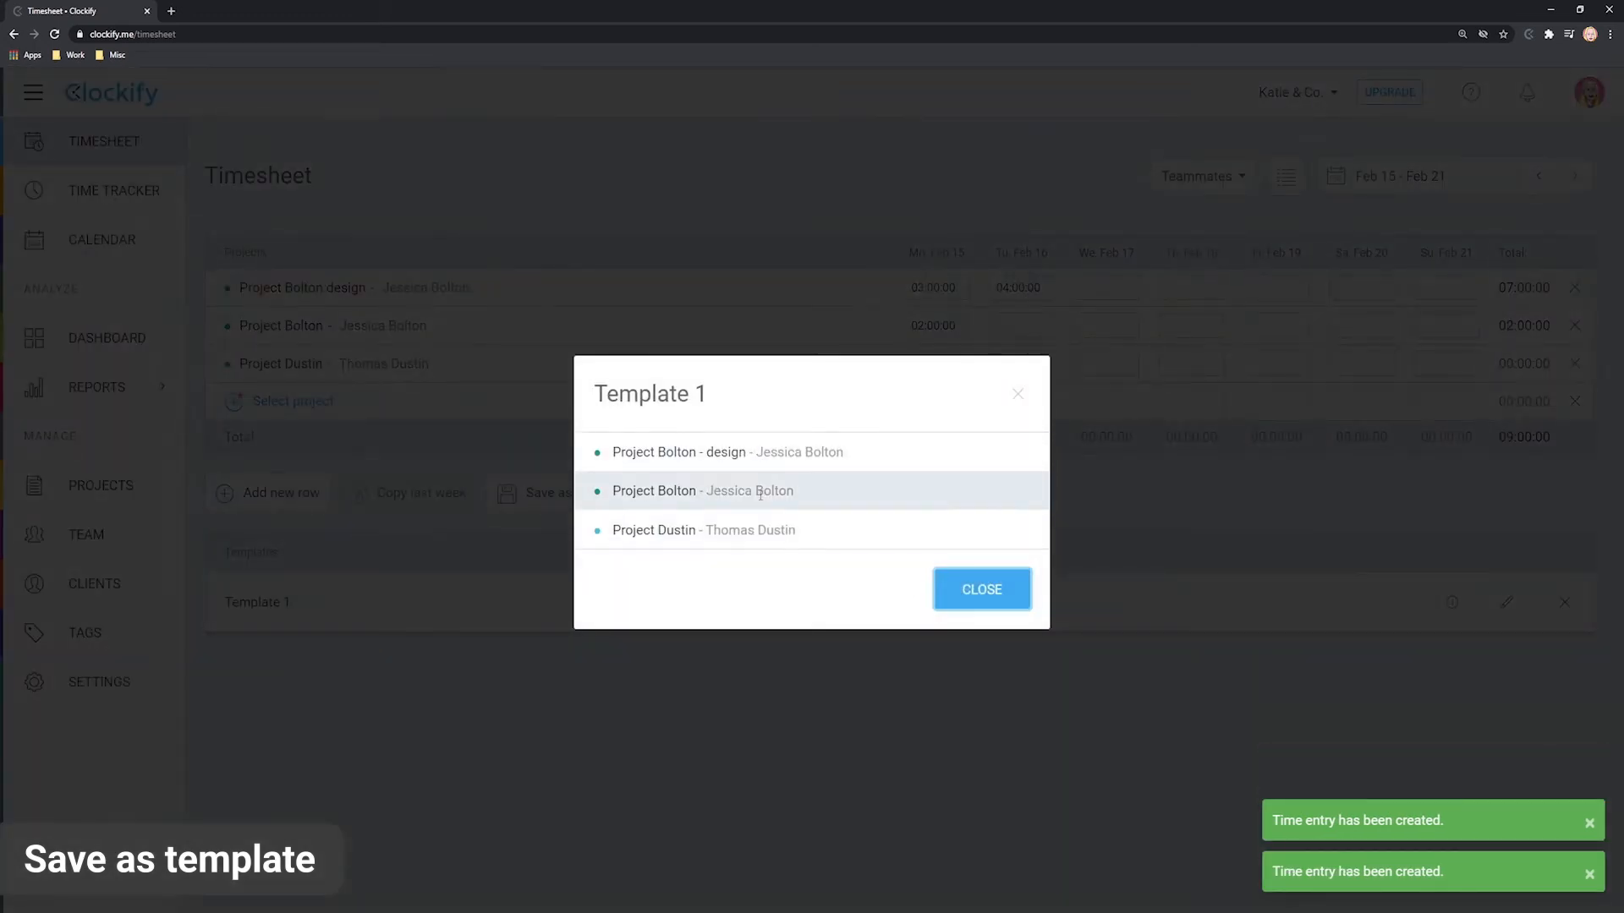
Rename Template 1 to Template X
left_click(979, 589)
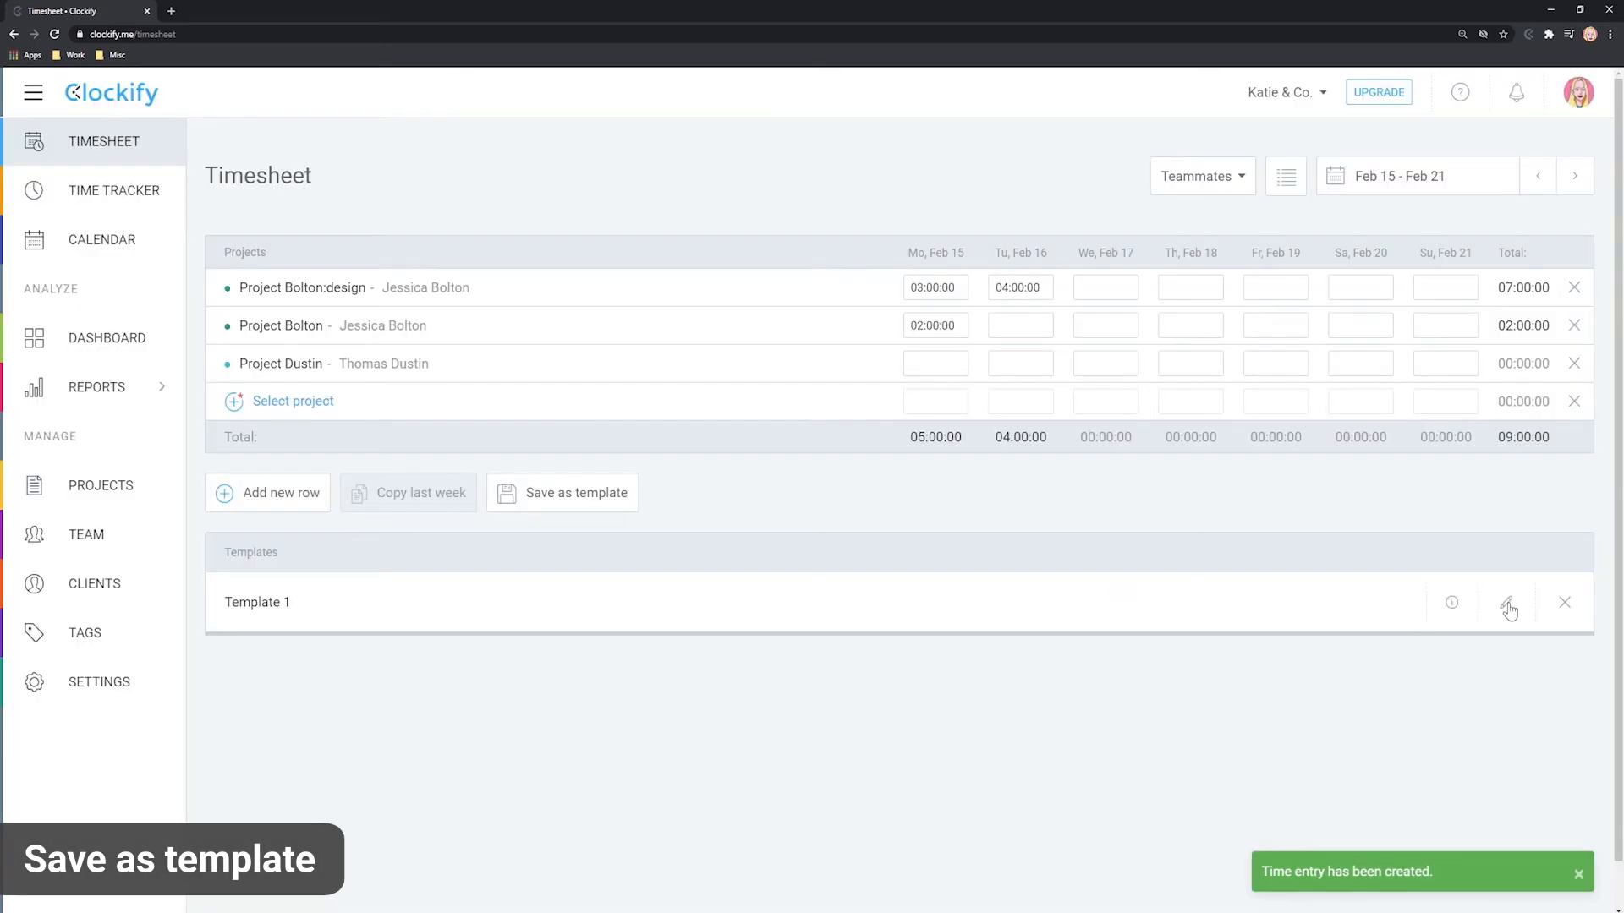
left_click(1509, 602)
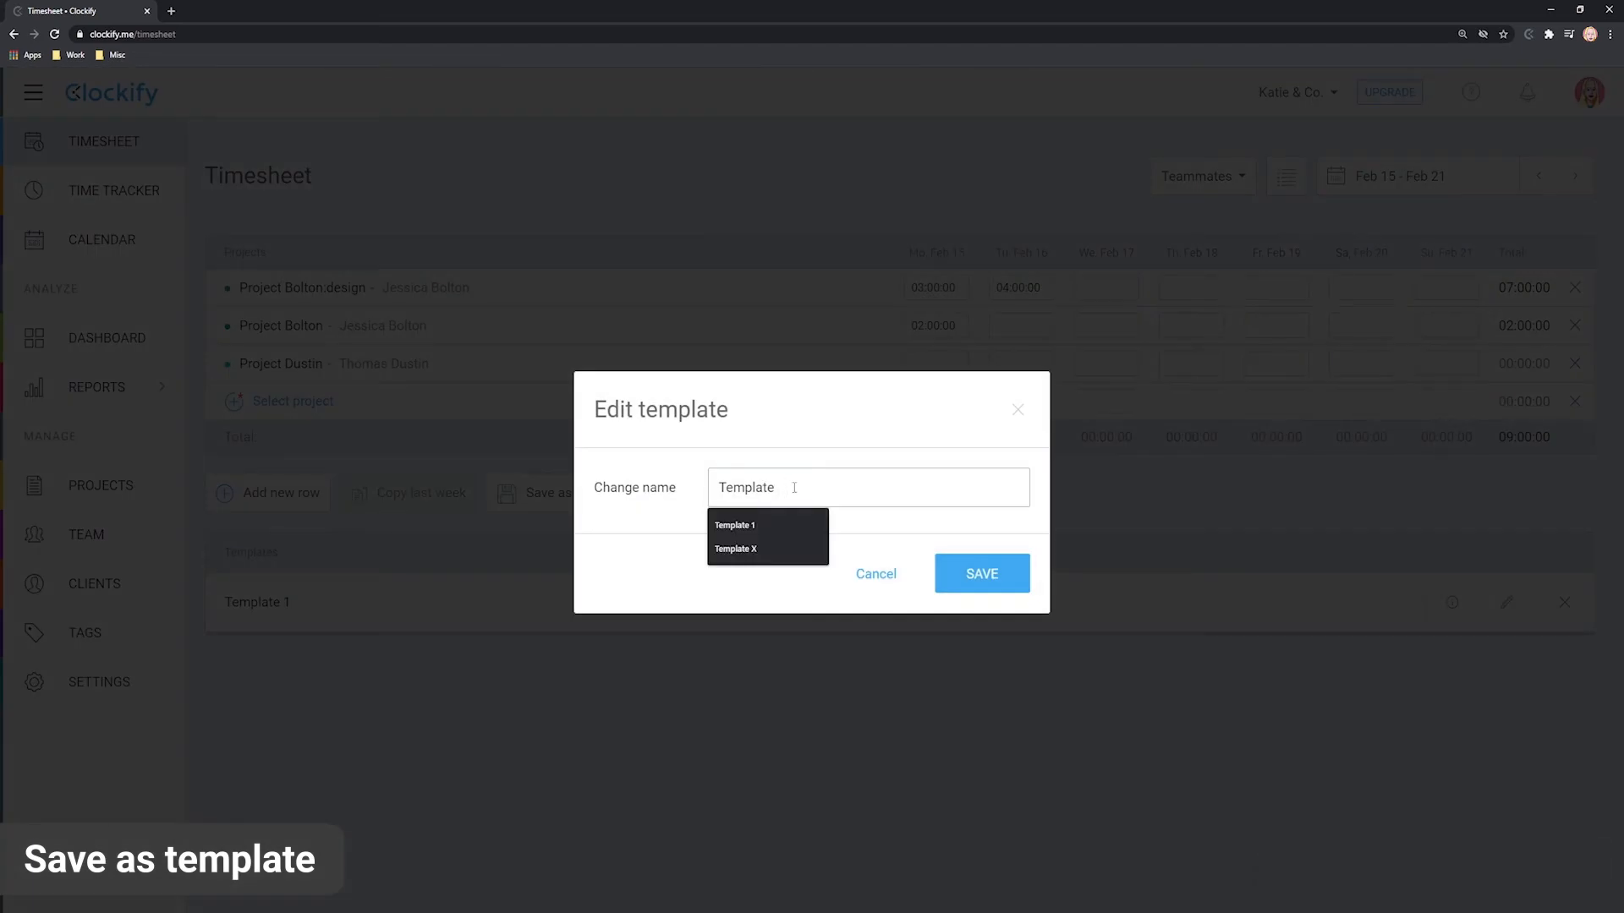
left_click(979, 573)
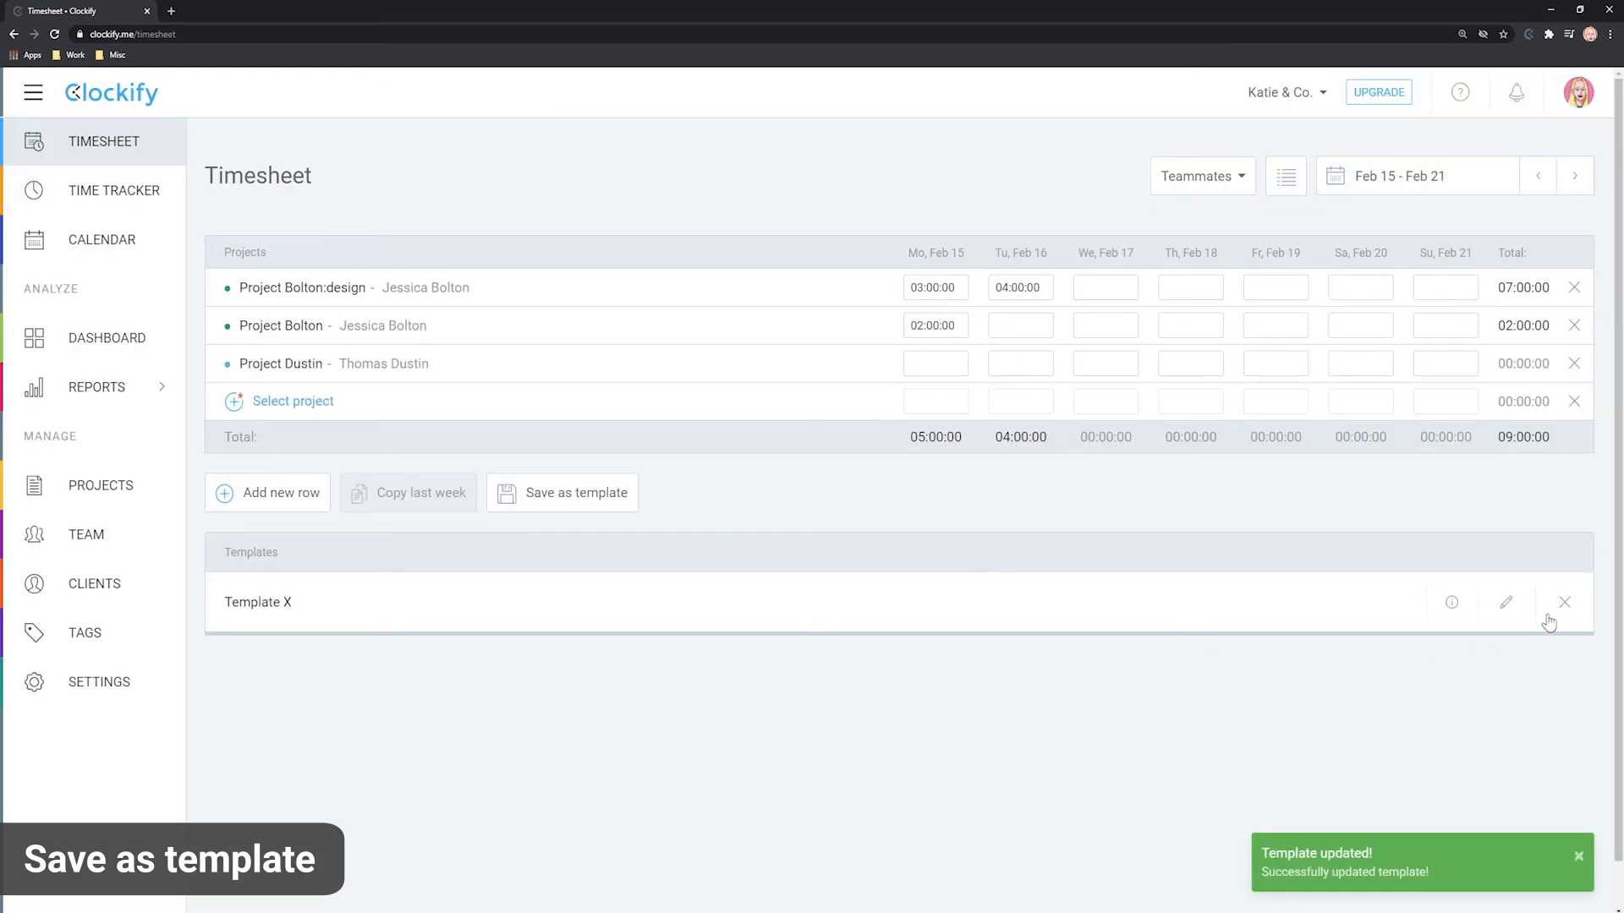
Delete Template X and return to the Feb 8–14 week
left_click(1563, 602)
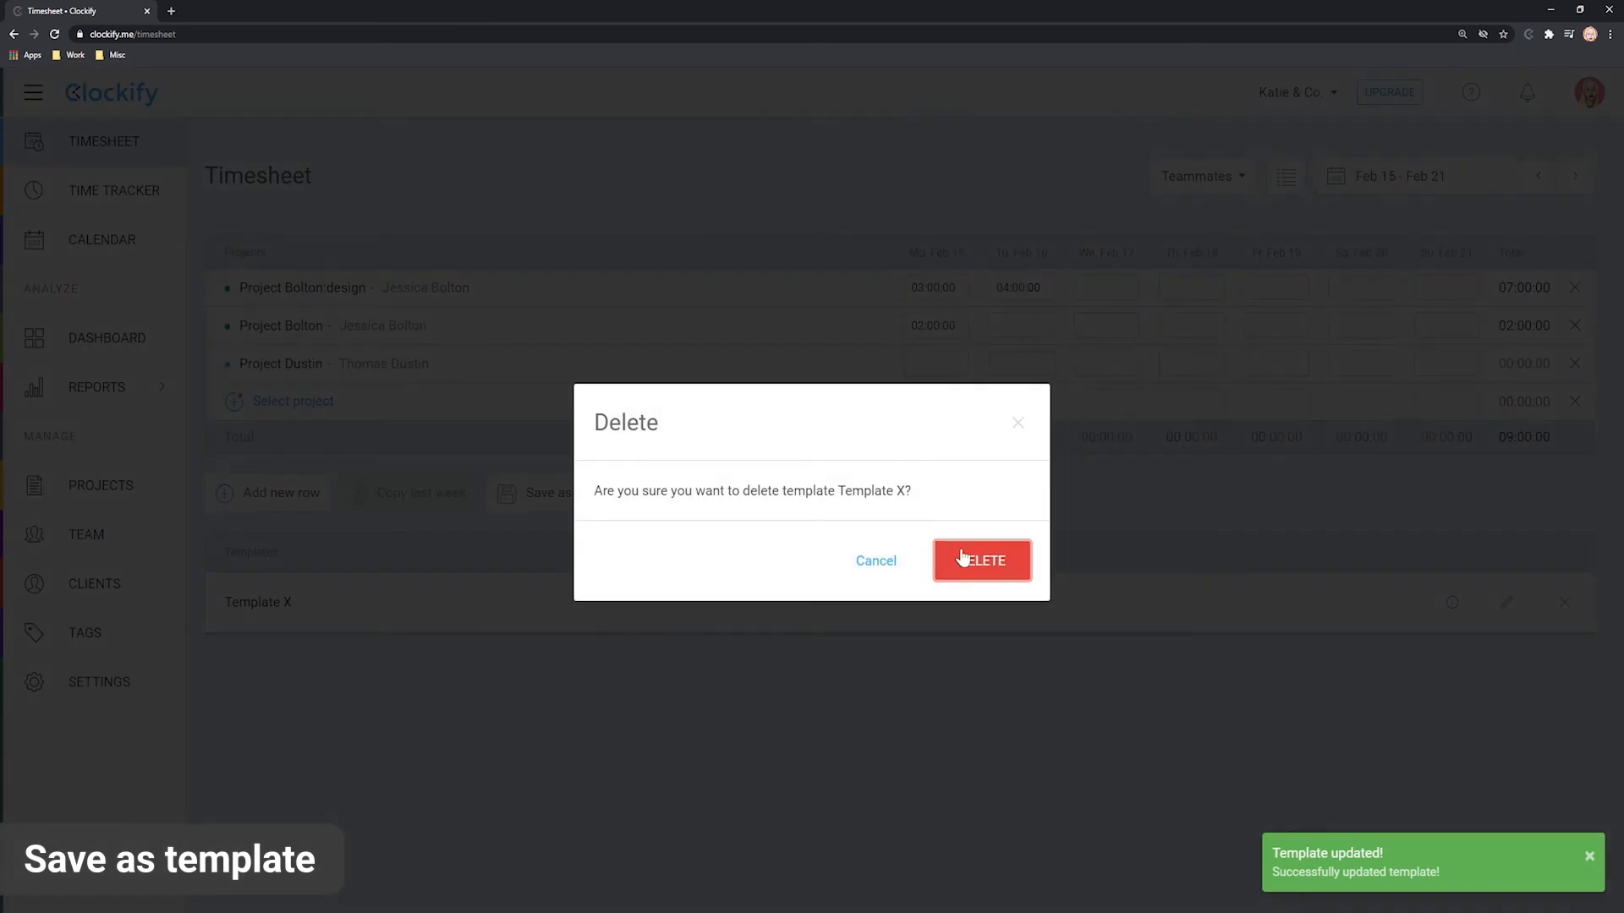
left_click(980, 559)
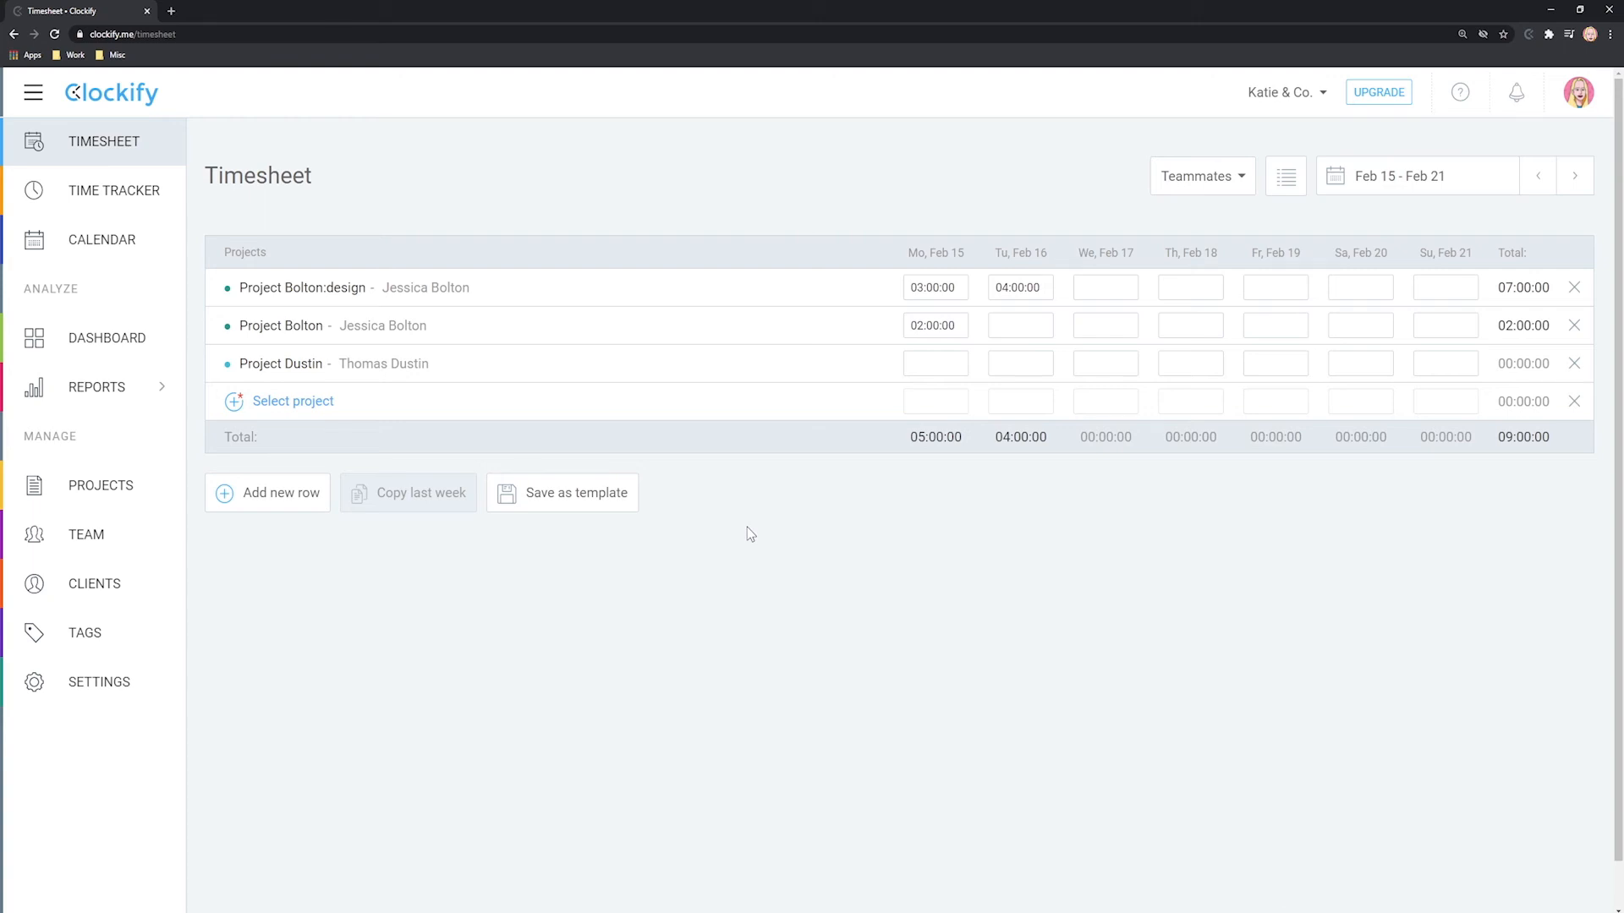
left_click(1539, 174)
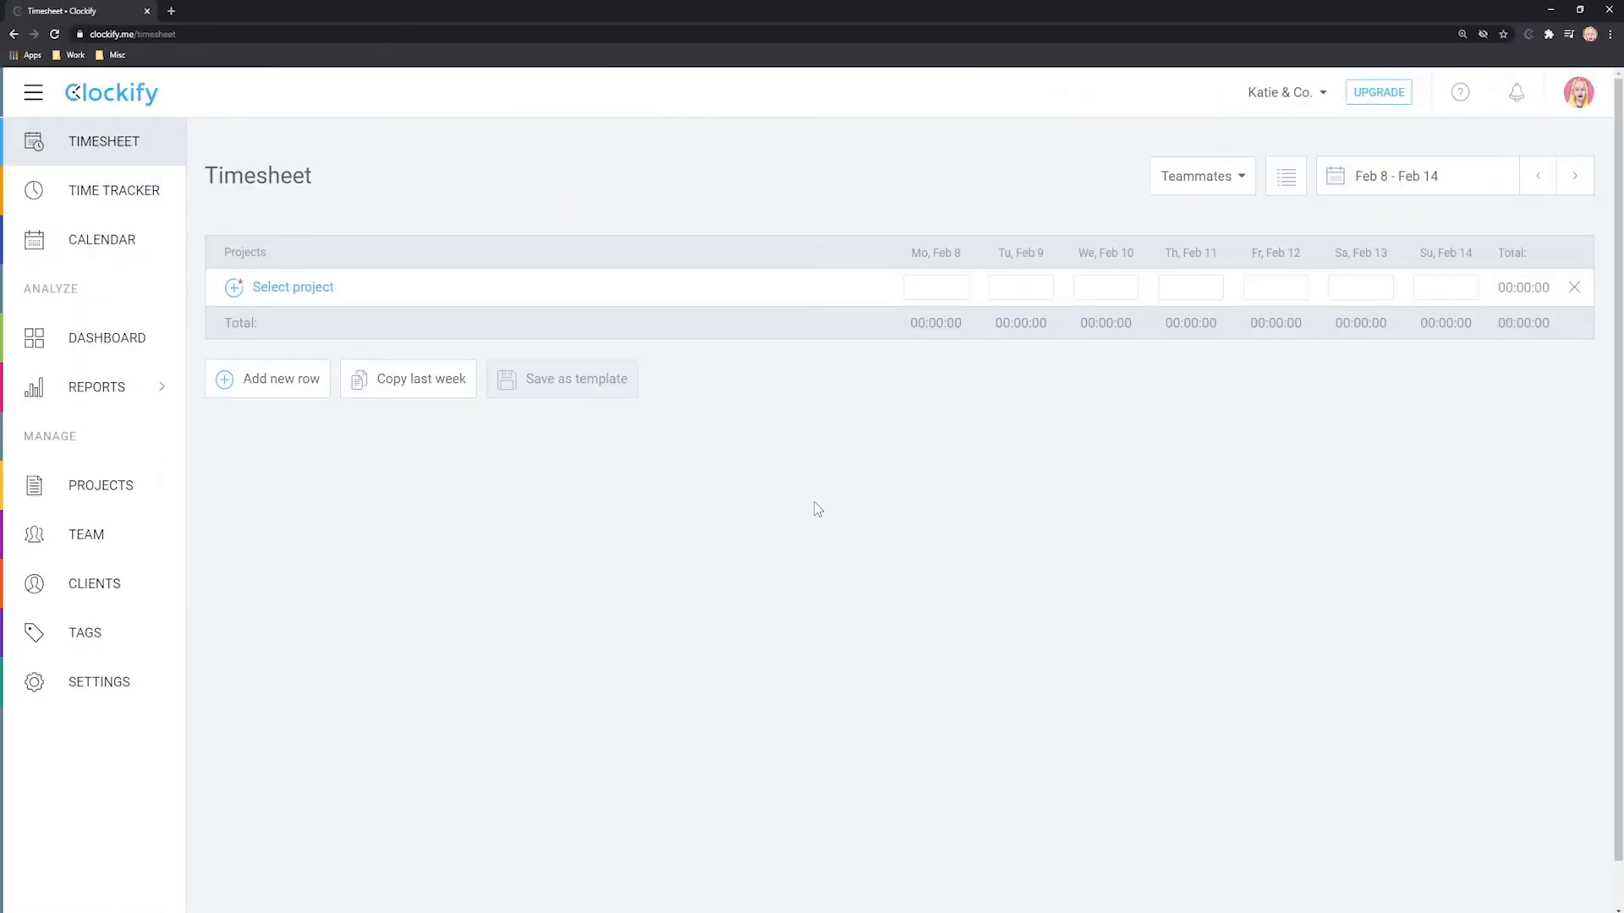